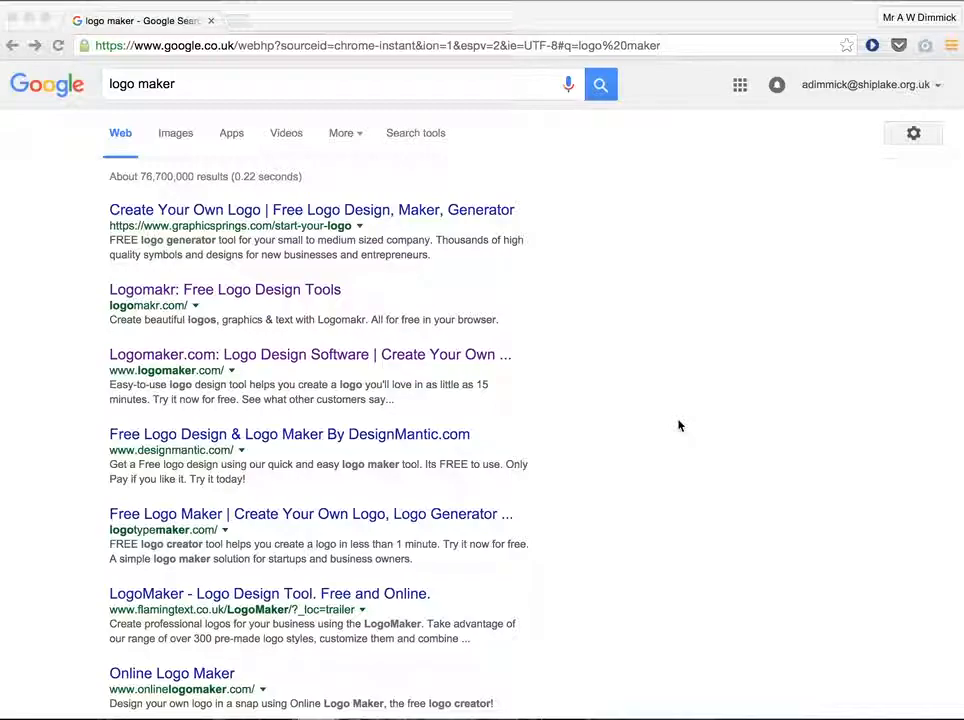
# - Scroll the 'logo maker' results and go to the Logomakr free logo design site
pyautogui.scroll(-3)
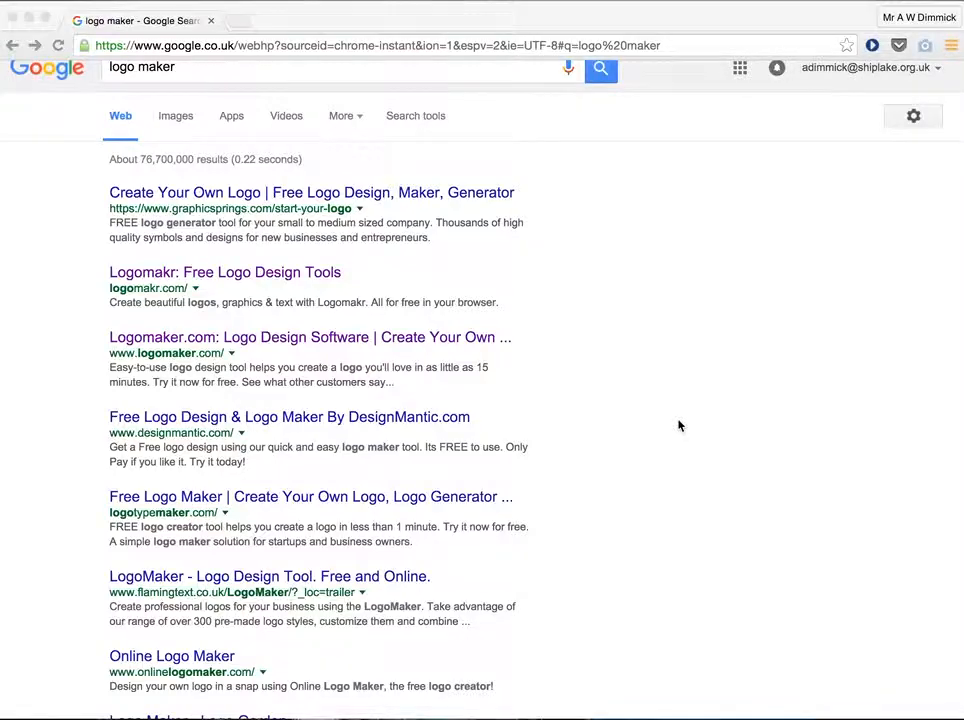
pyautogui.scroll(-3)
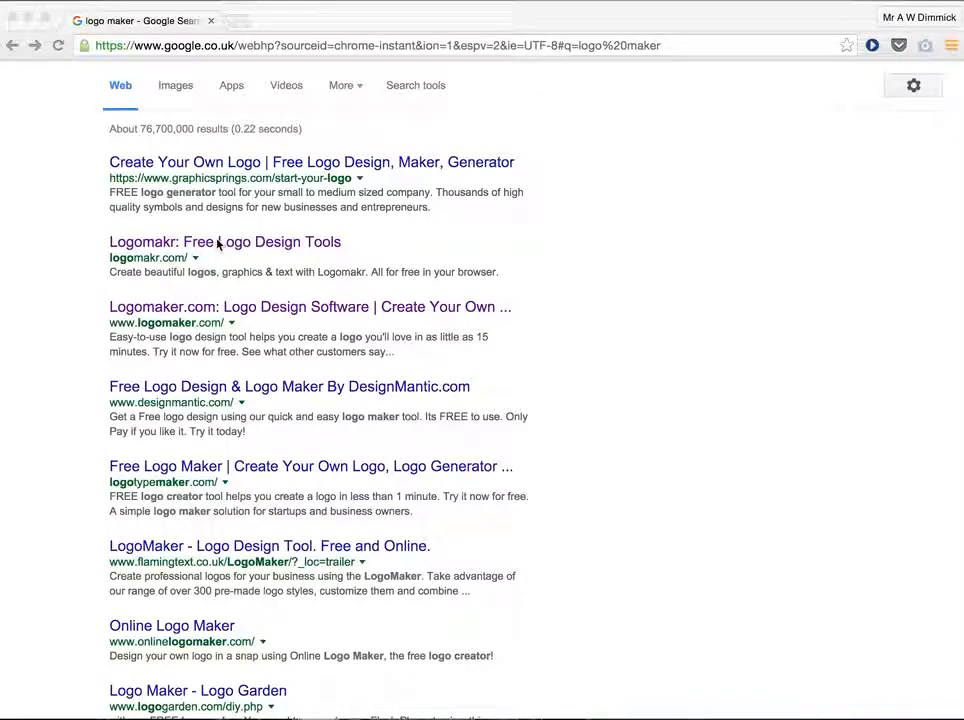
pyautogui.click(224, 240)
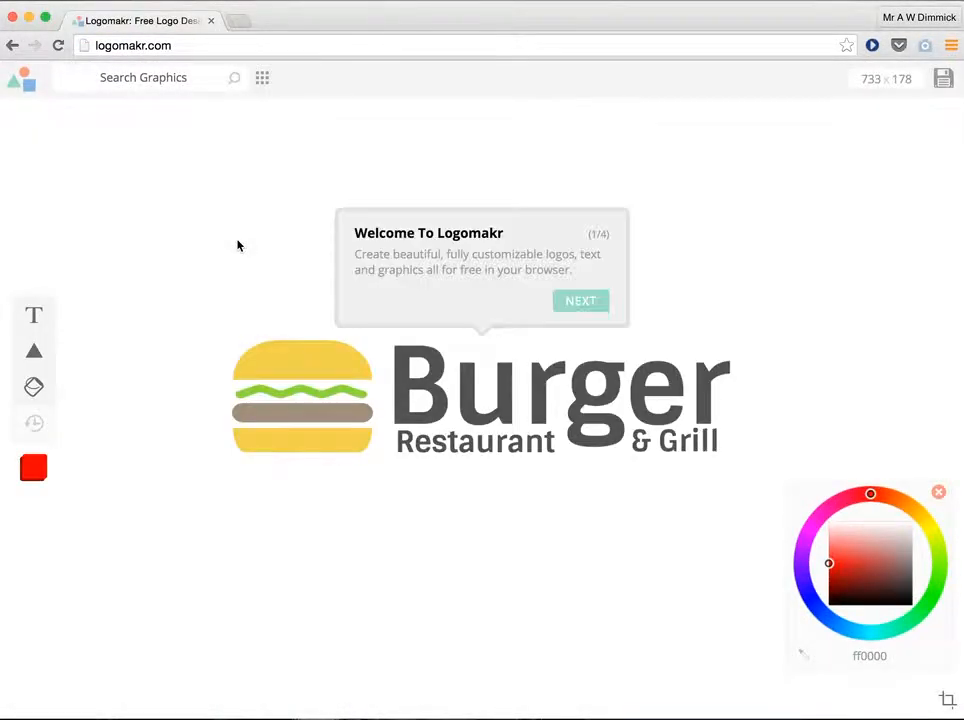
# - Step through the welcome tour until the sample burger logo clears to a blank canvas
pyautogui.click(580, 300)
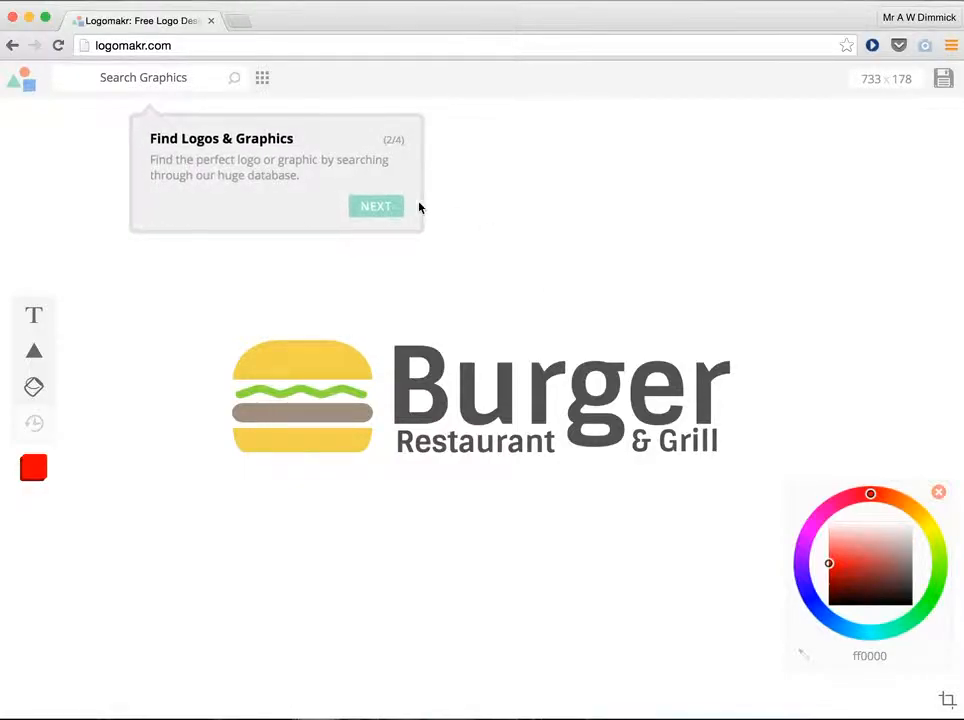
pyautogui.click(376, 204)
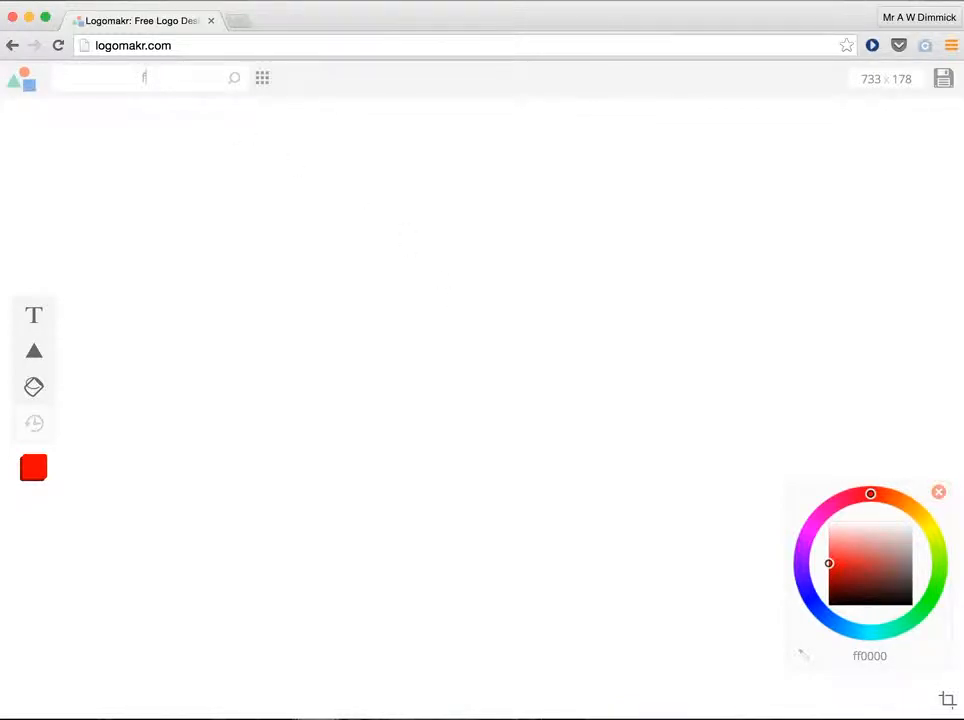
# - Add a 'fruit' graphic and a 'SmoothieWorld' text element beneath it on the canvas
pyautogui.write('fruit')
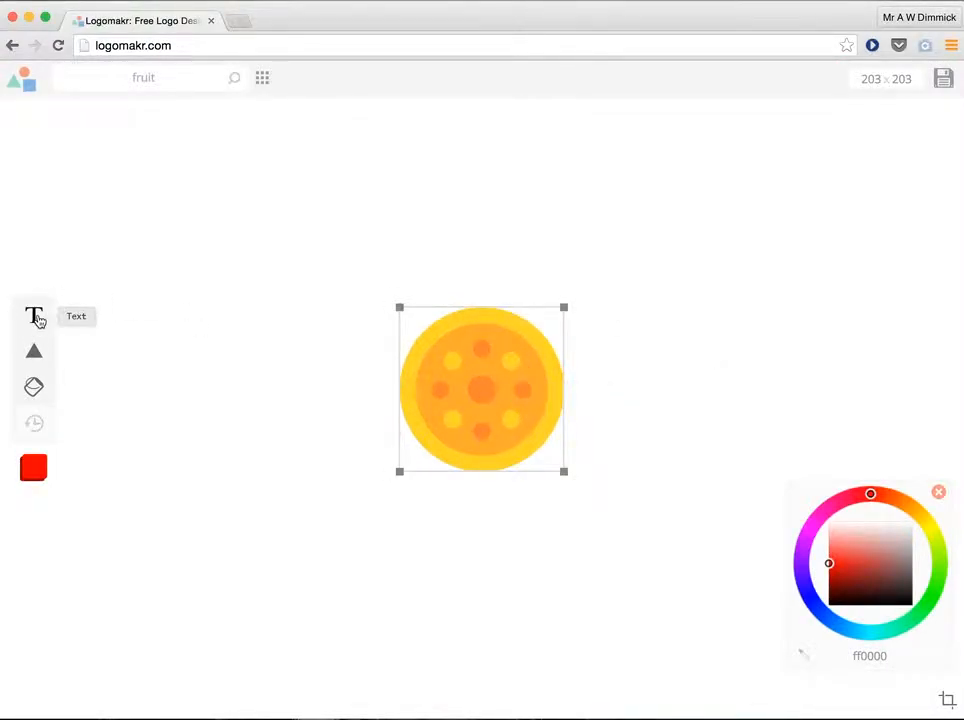
pyautogui.click(34, 316)
pyautogui.write('SmoothieWorld')
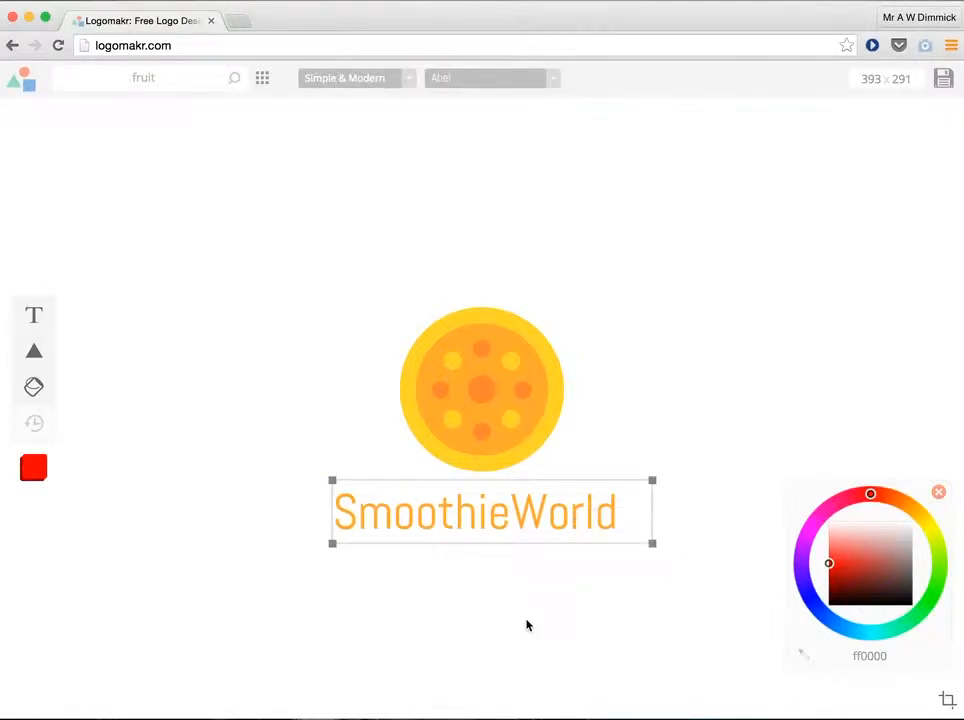
pyautogui.click(846, 498)
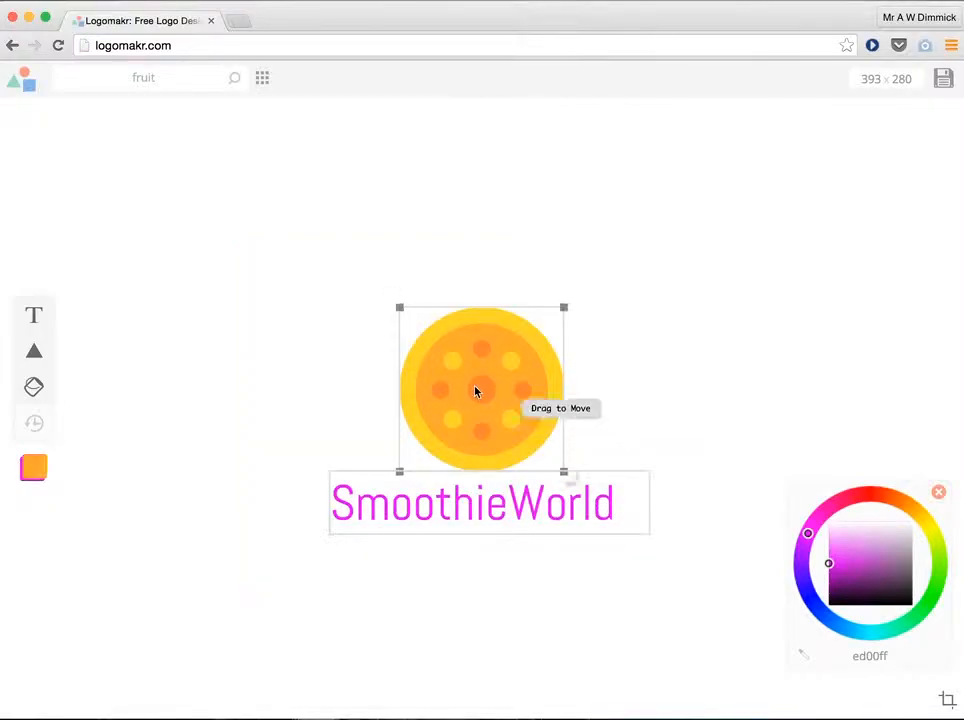
# - Bring up the context menu for the fruit graphic
pyautogui.rightClick(480, 390)
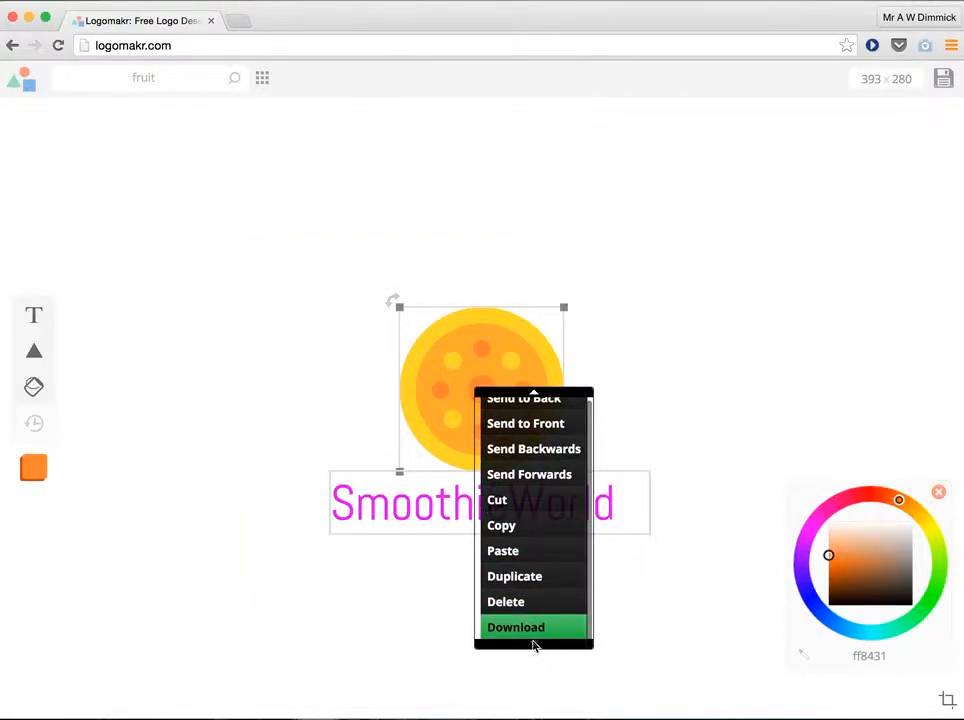
# - Download the logo as a JPEG image via the context menu
pyautogui.click(516, 628)
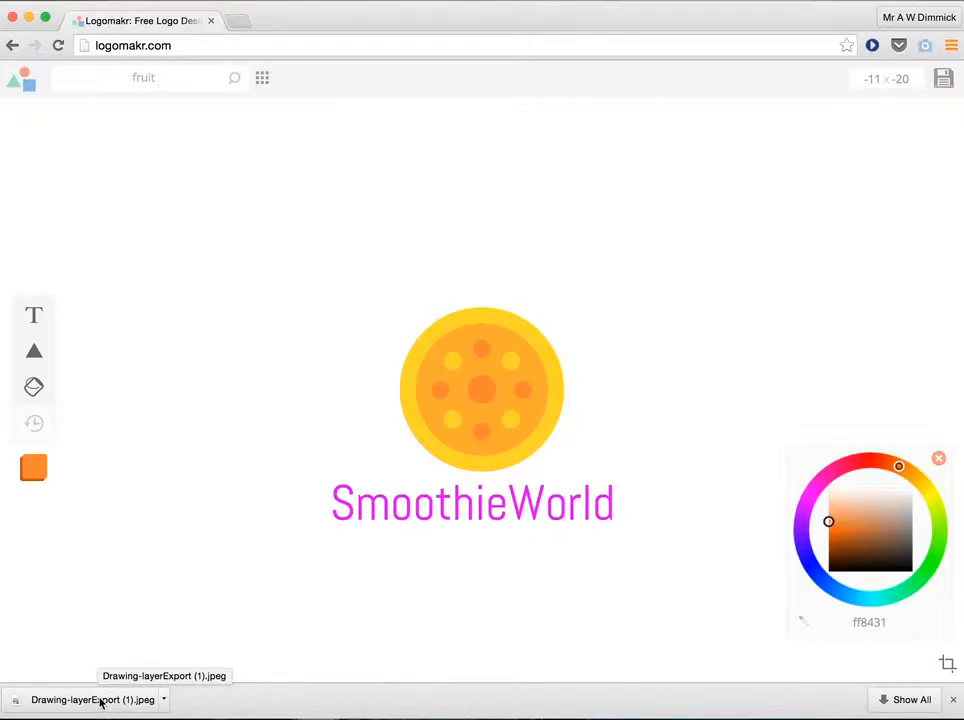
pyautogui.moveTo(224, 572)
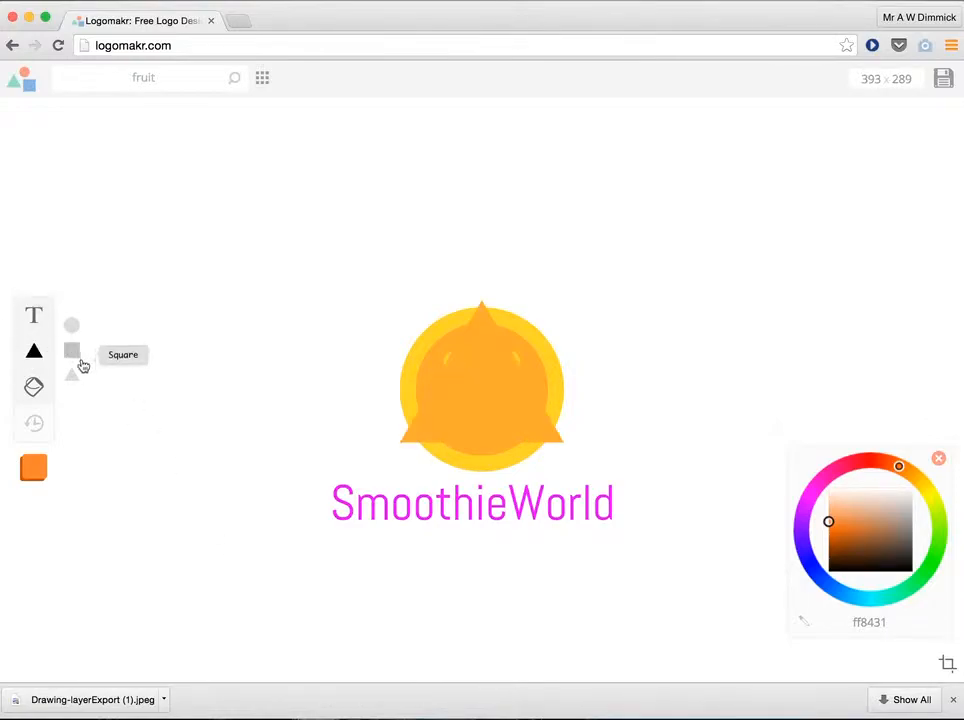
# - Add a green triangle, shrink it to leaf size and tilt it onto the fruit's top
pyautogui.click(32, 350)
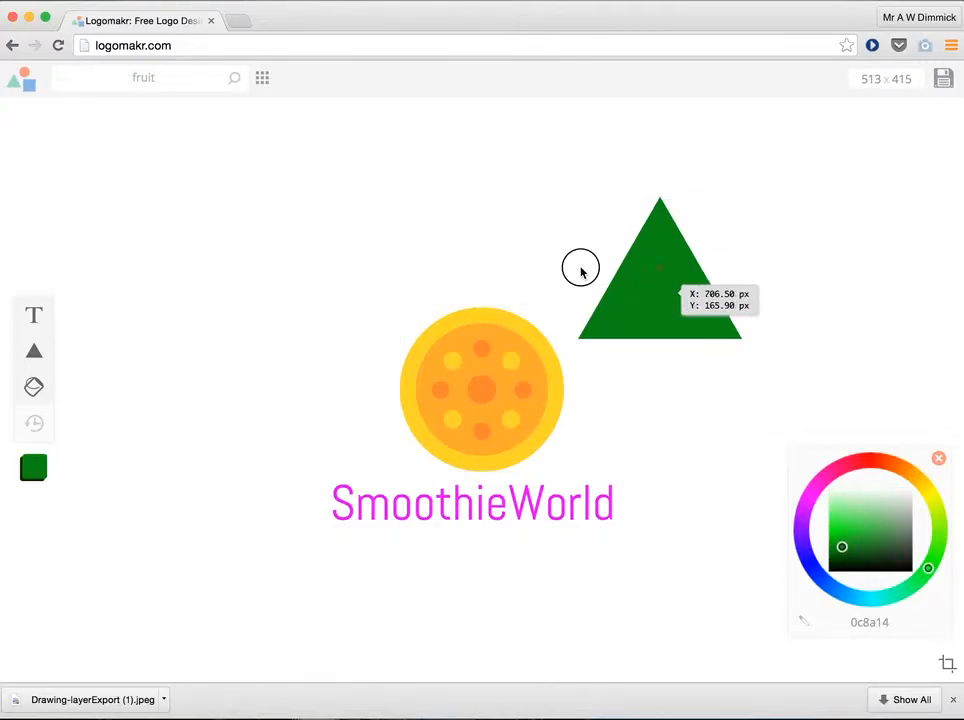
pyautogui.moveTo(660, 270); pyautogui.dragTo(472, 256)
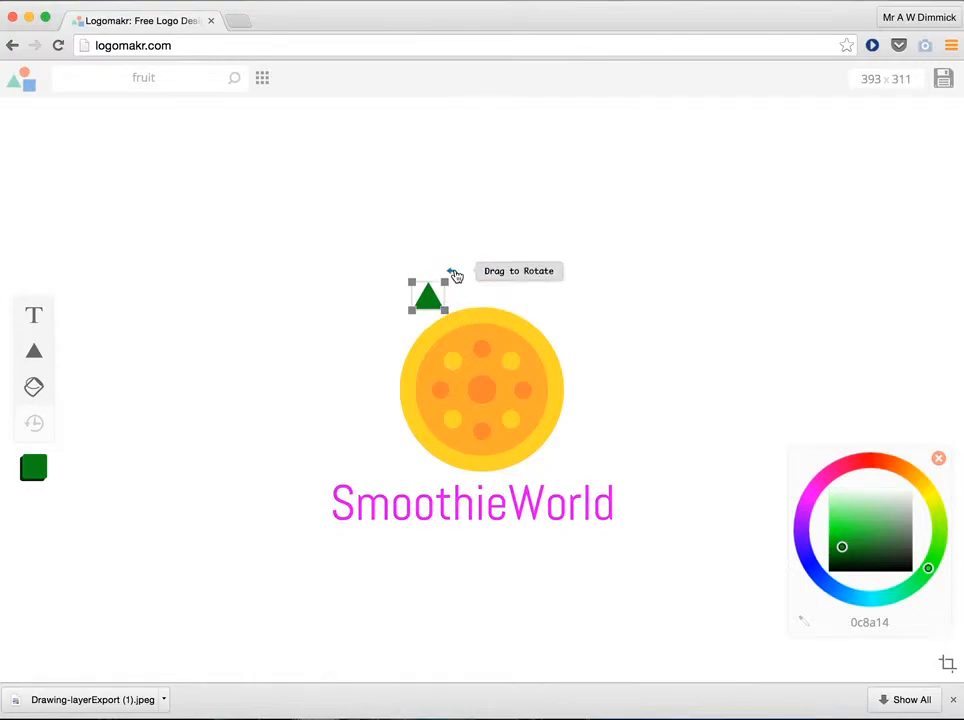
pyautogui.moveTo(452, 276); pyautogui.dragTo(468, 288)
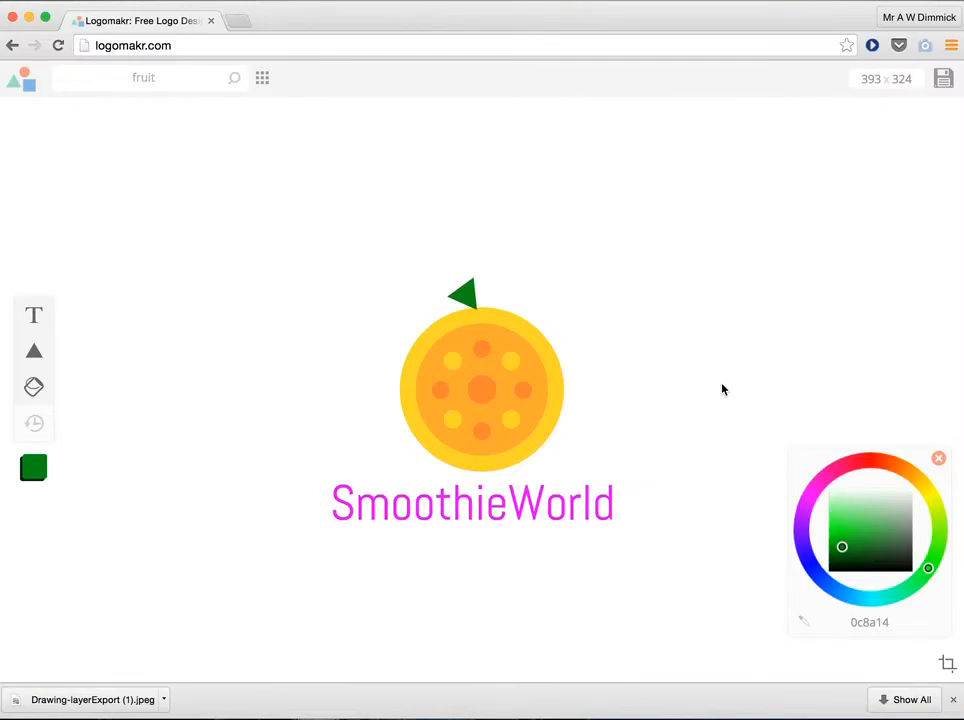
pyautogui.moveTo(814, 260)
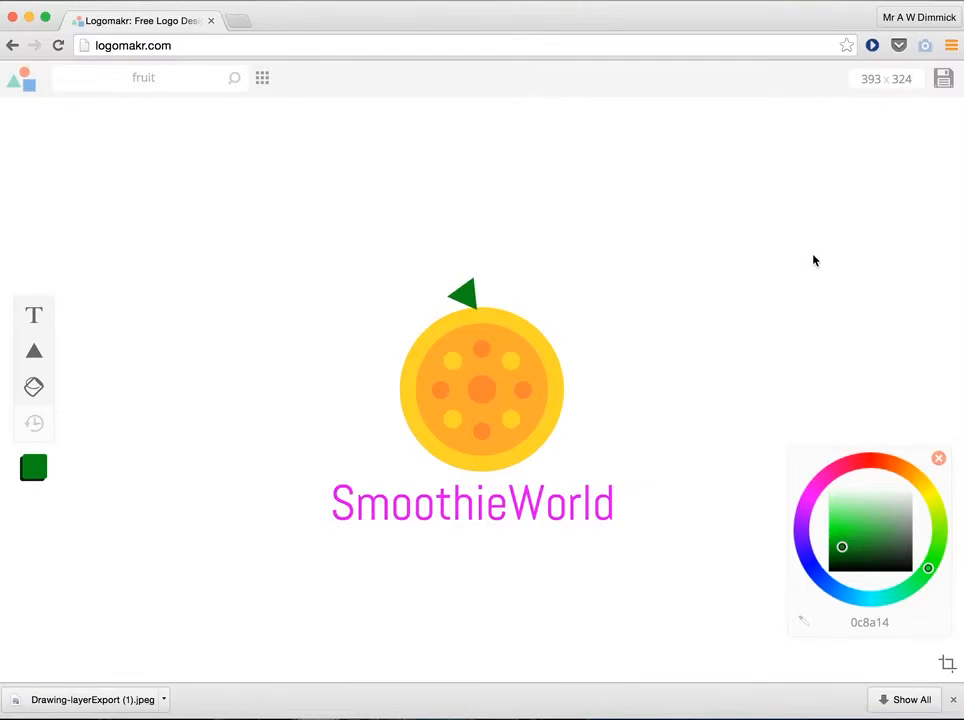